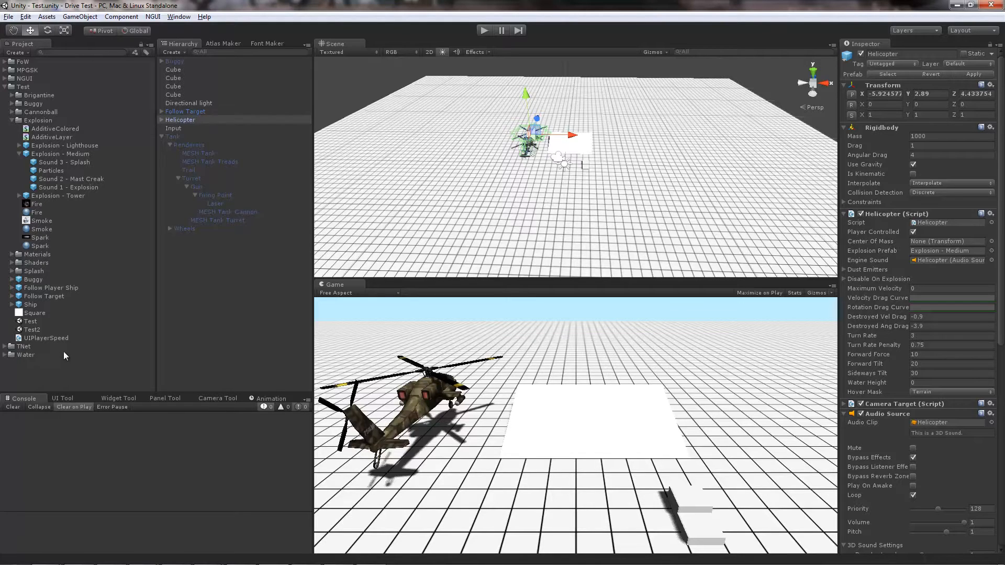
pyautogui.moveTo(64, 314)
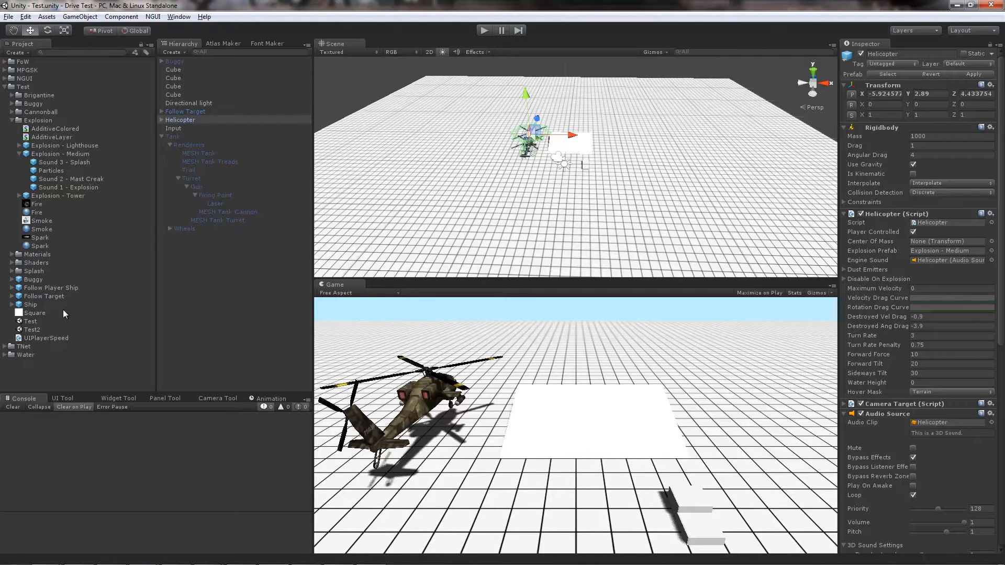
pyautogui.moveTo(41, 62)
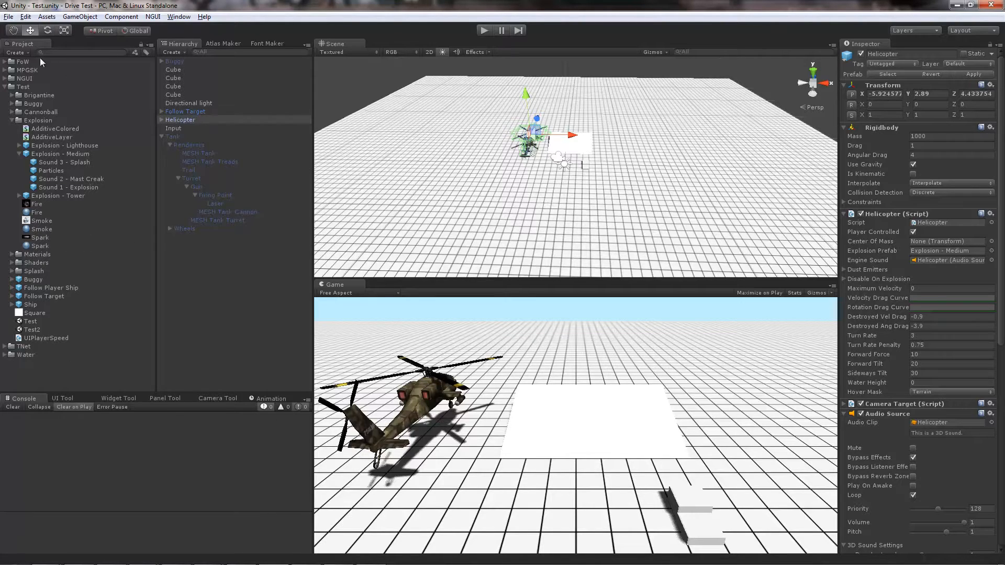
pyautogui.moveTo(629, 169)
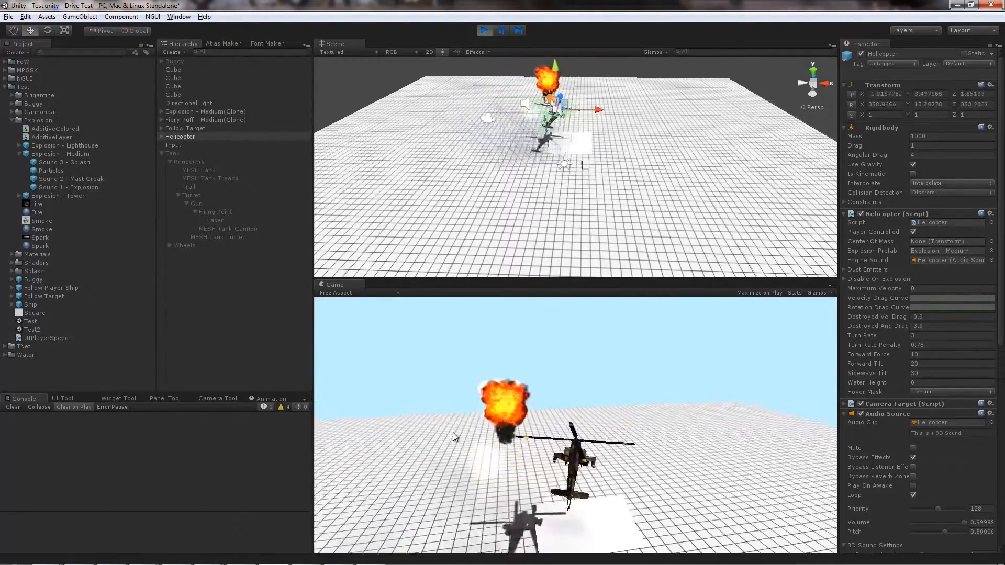
# Stop the helicopter test run and deactivate the Helicopter object
pyautogui.click(485, 30)
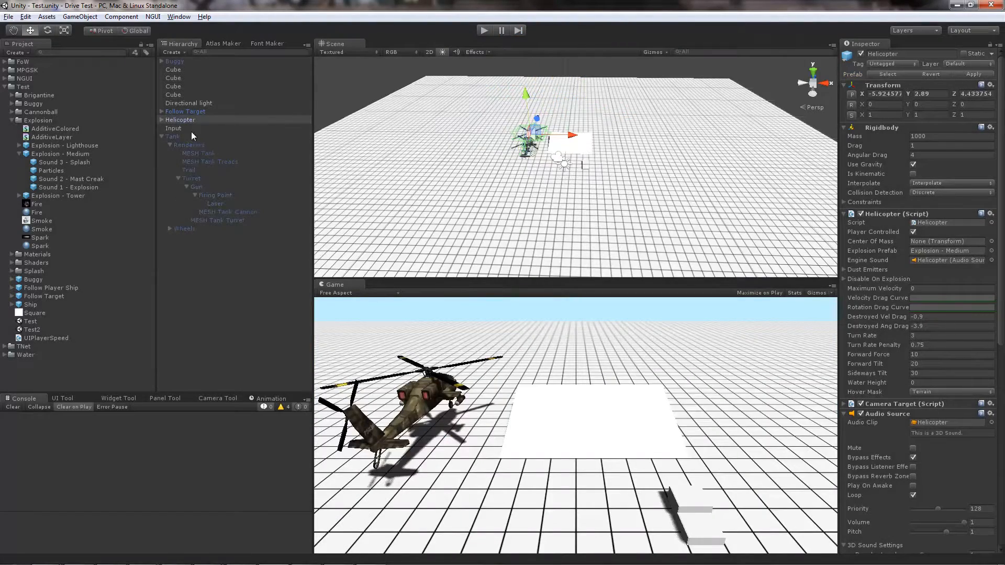
pyautogui.click(173, 136)
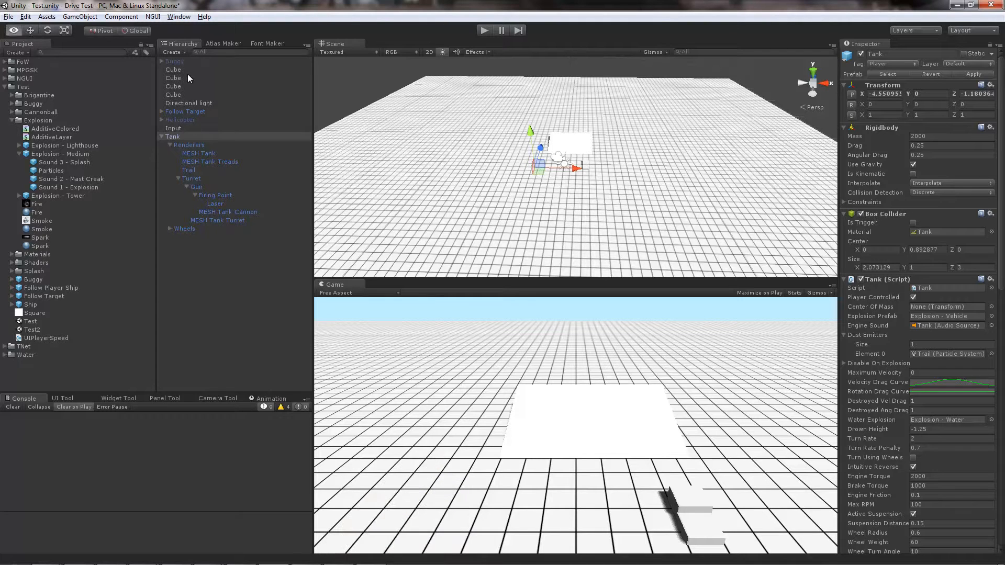
# Deactivate the Tank, then run and stop a short Buggy test drive
pyautogui.click(175, 61)
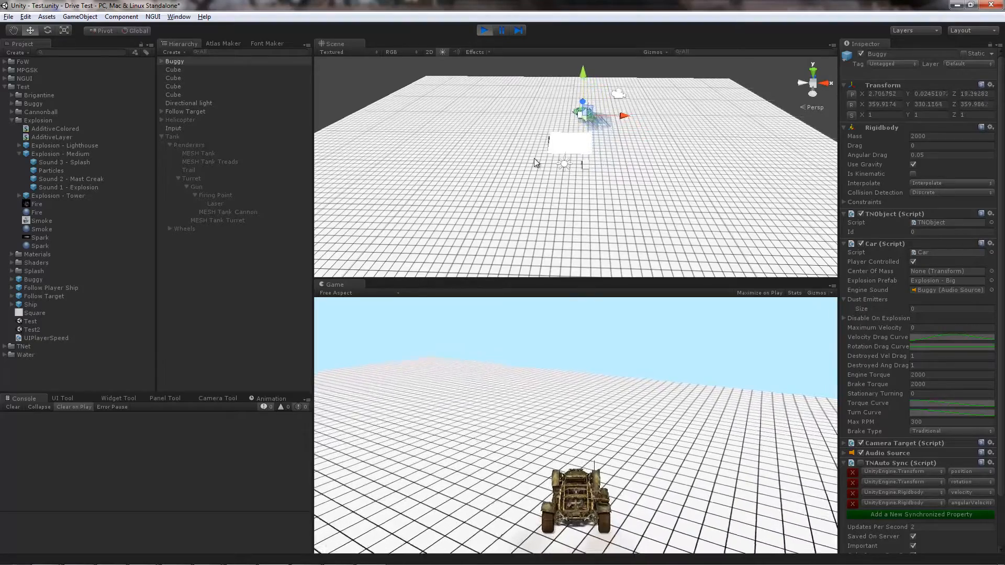
pyautogui.click(485, 31)
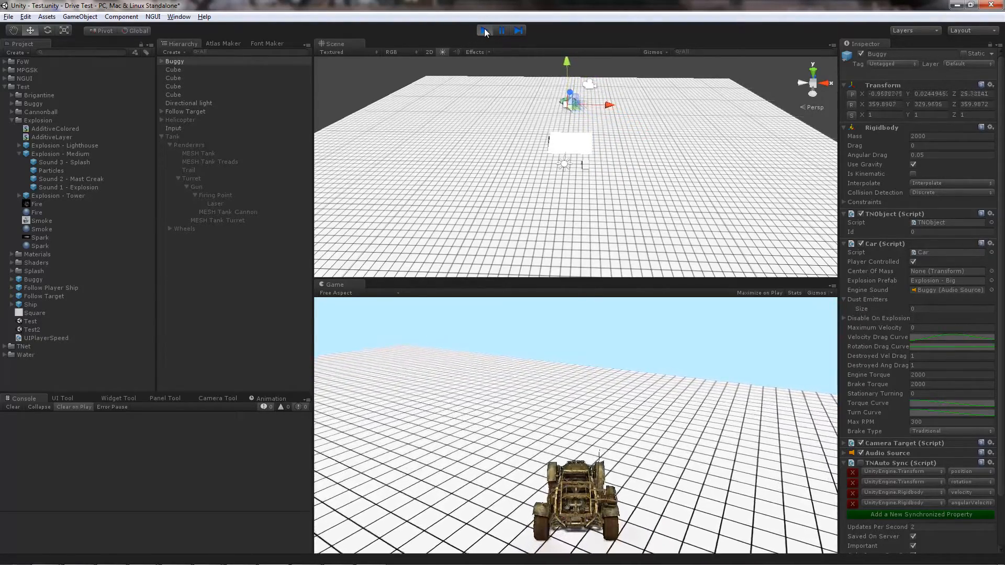
pyautogui.click(484, 31)
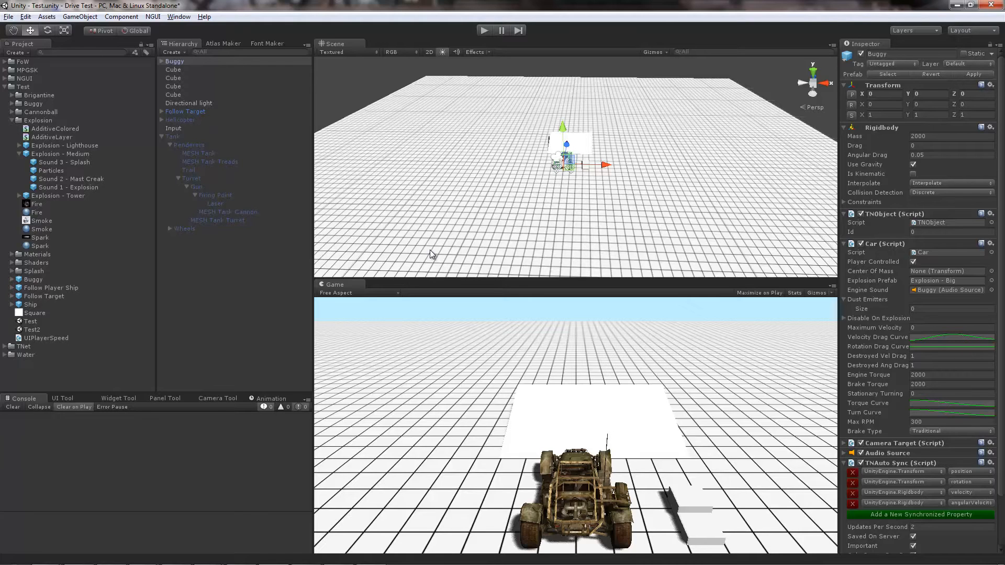
pyautogui.moveTo(208, 336)
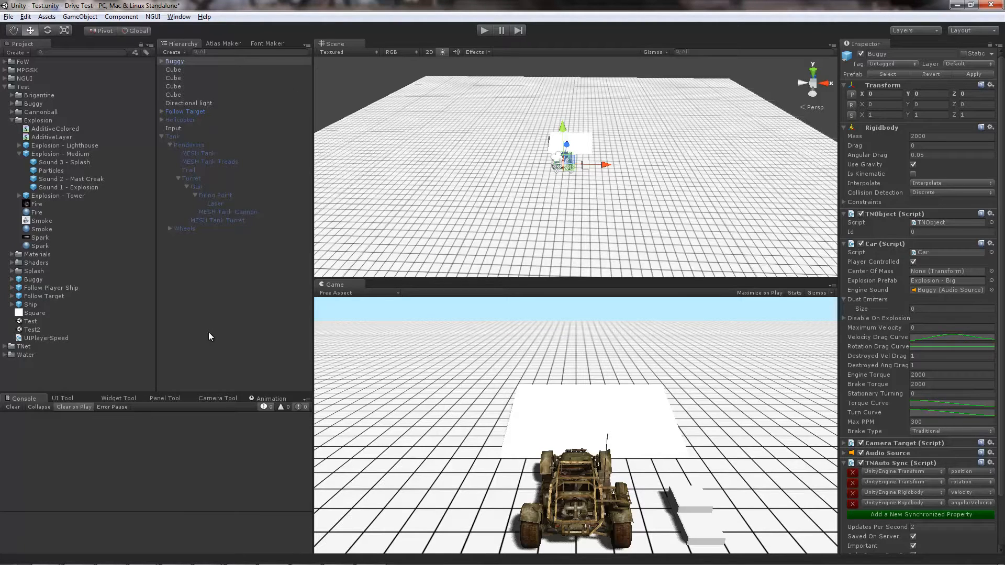
# Select the ground Cube to view its 100 by 100 Transform, Box Collider and Square material
pyautogui.click(173, 77)
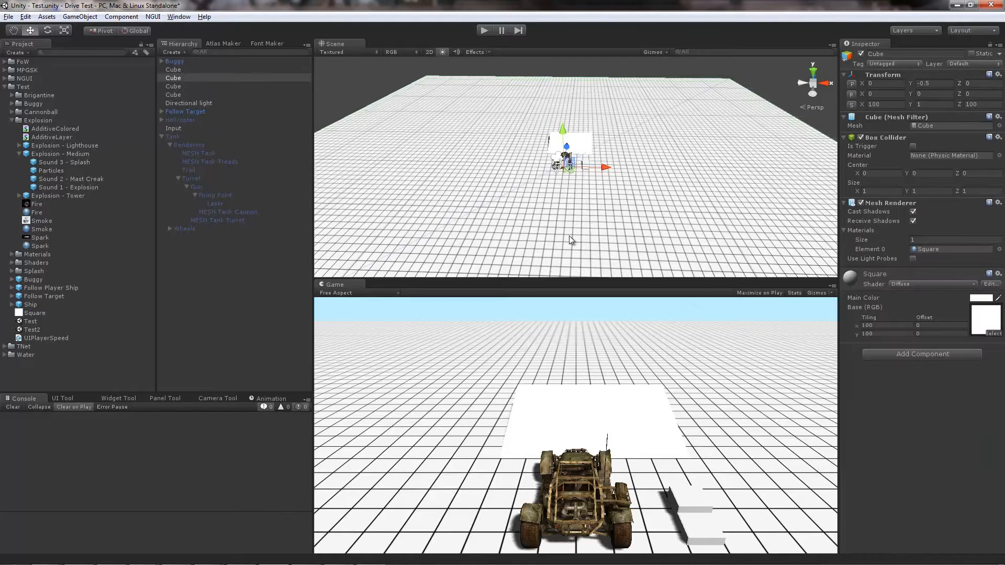
pyautogui.moveTo(692, 184)
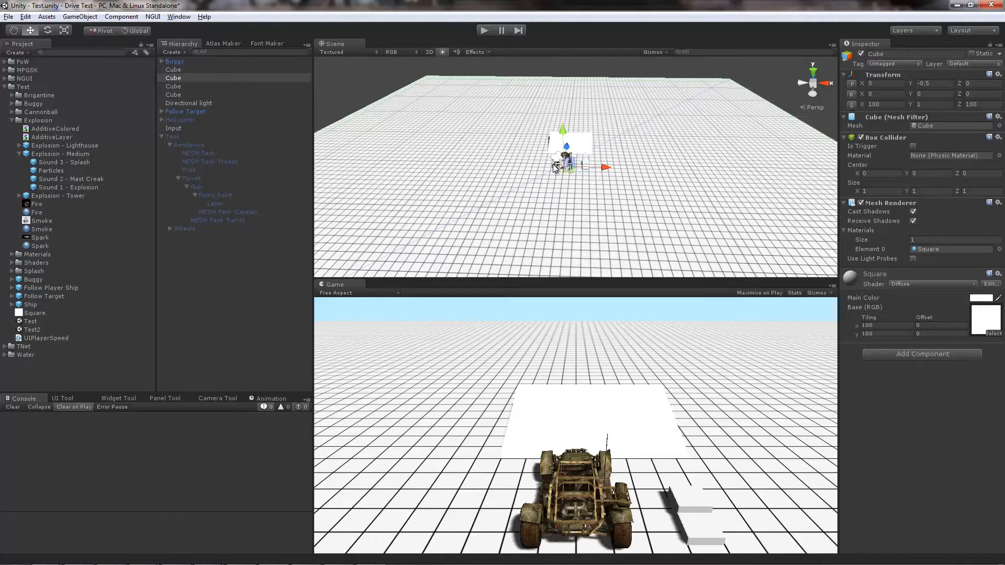
pyautogui.moveTo(594, 213)
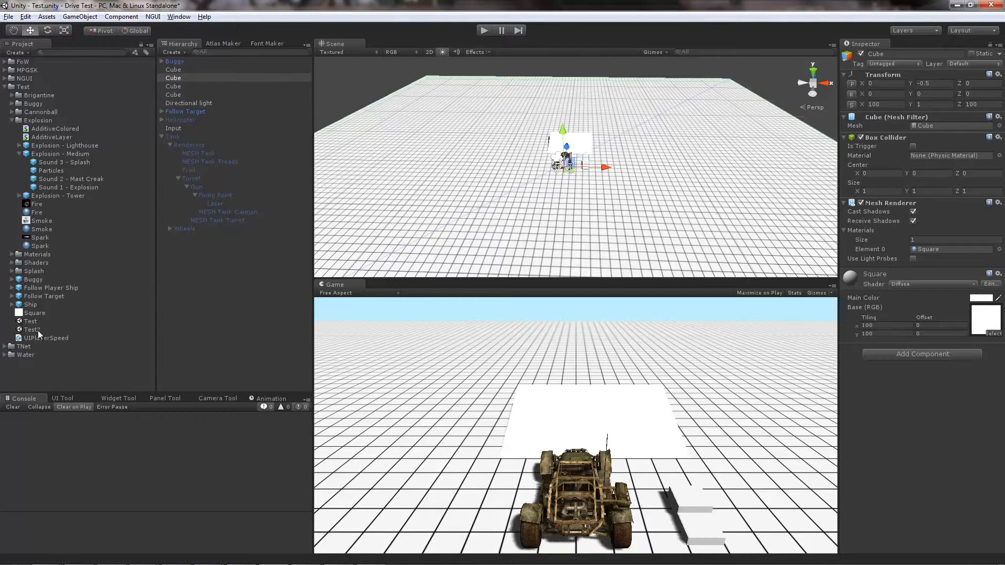
# Load the Test2 ship scene, sail the ship in a maximized run, then stop playback
pyautogui.click(31, 329)
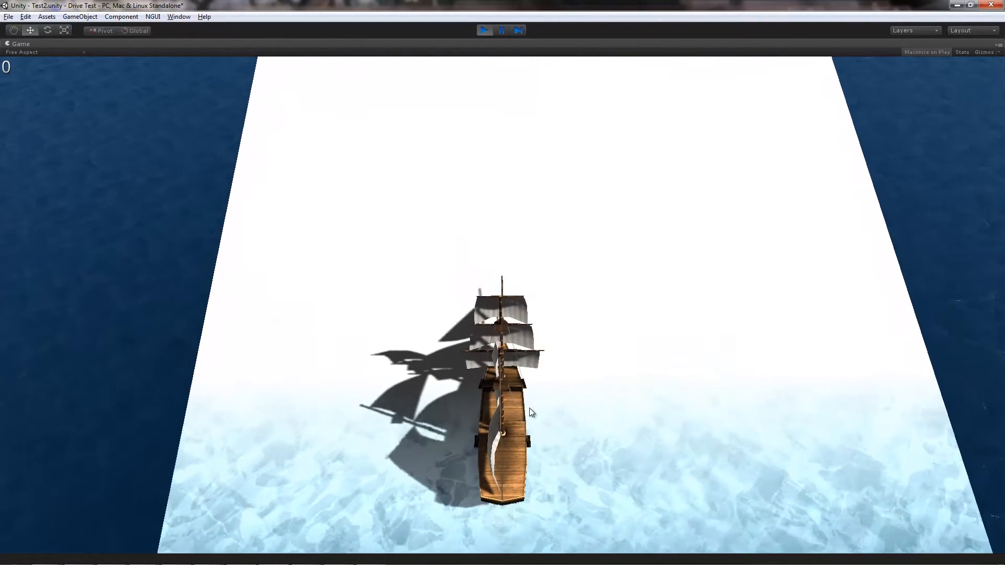
pyautogui.click(485, 30)
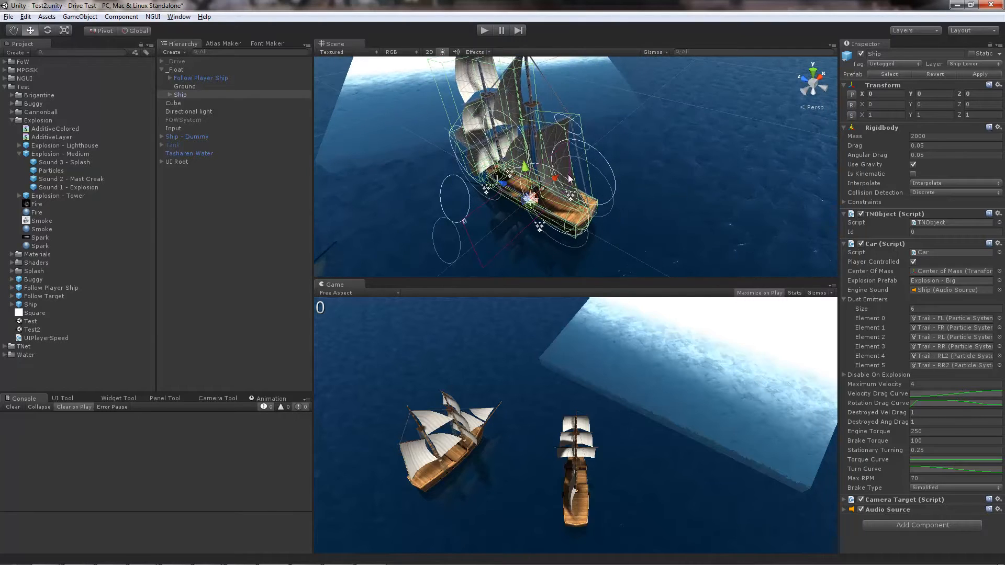
pyautogui.moveTo(569, 201)
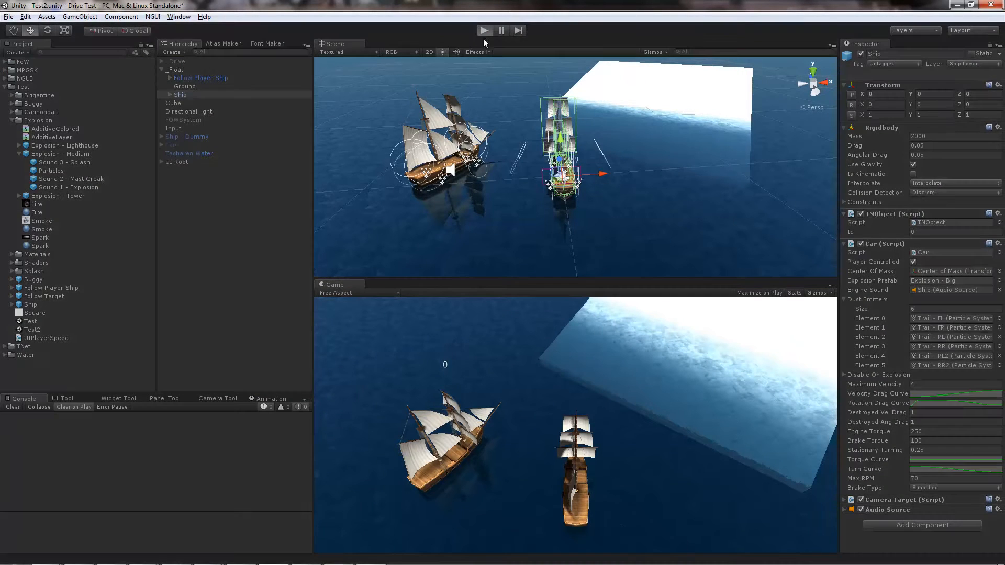
# Start a test run of the ship scene and view the front-left wheel collider settings
pyautogui.click(485, 31)
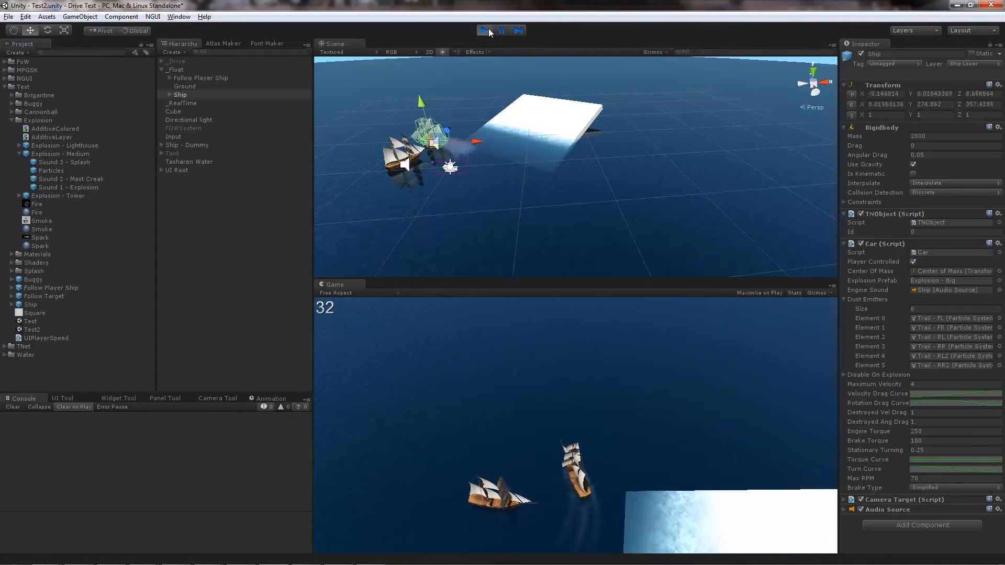
pyautogui.click(484, 31)
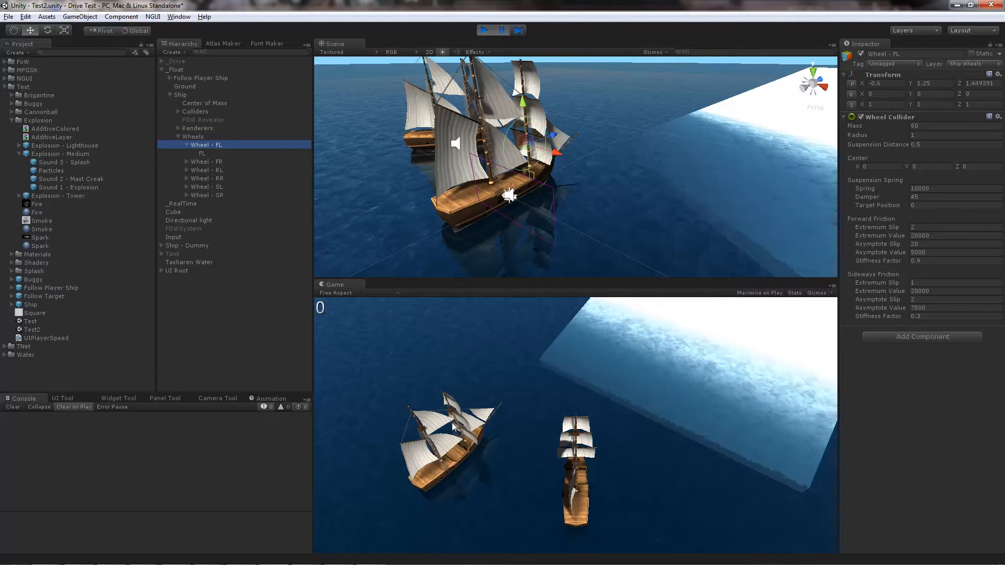
pyautogui.moveTo(732, 345)
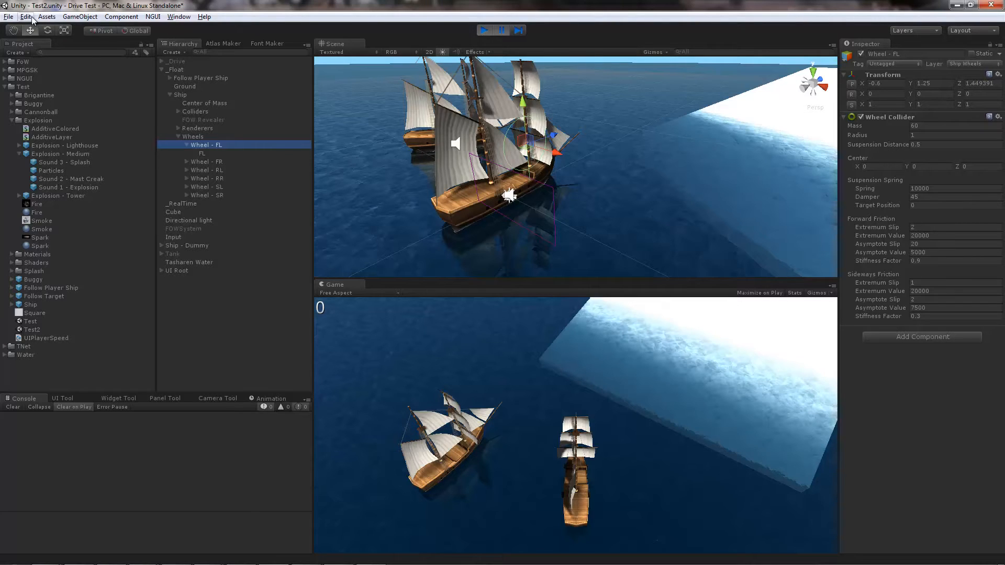
# Show the project's Physics settings with gravity and the layer collision matrix
pyautogui.click(25, 16)
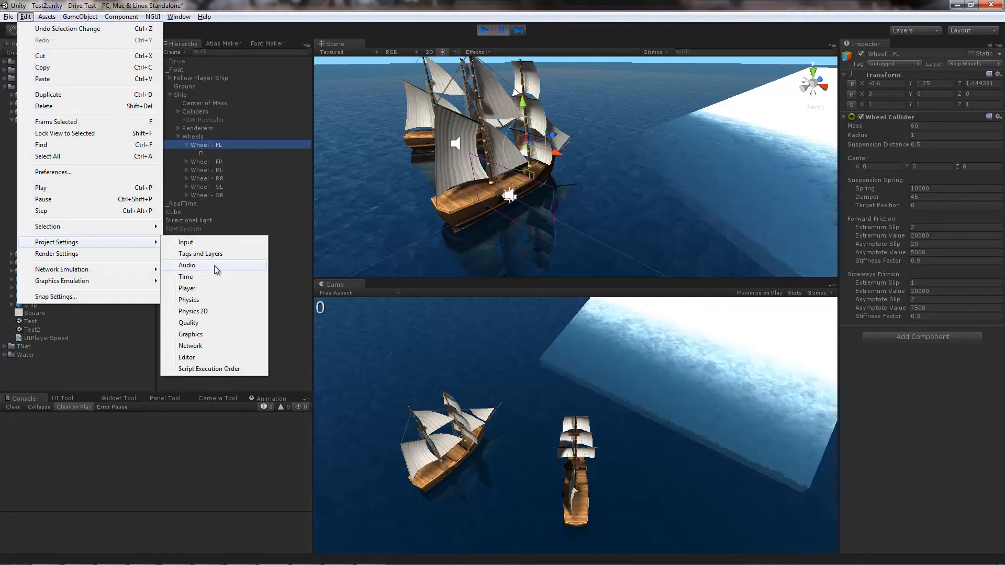
pyautogui.click(189, 300)
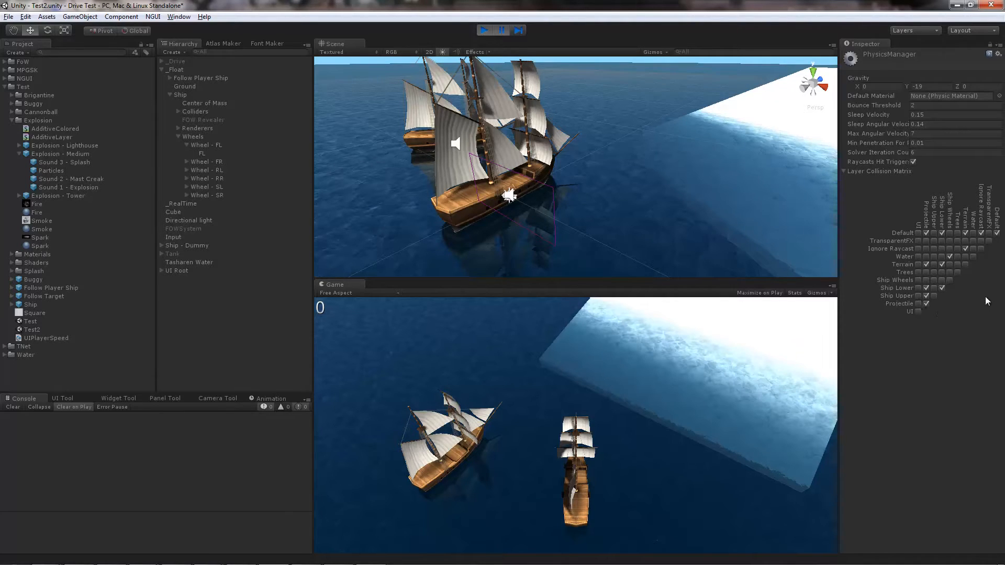
pyautogui.moveTo(955, 204)
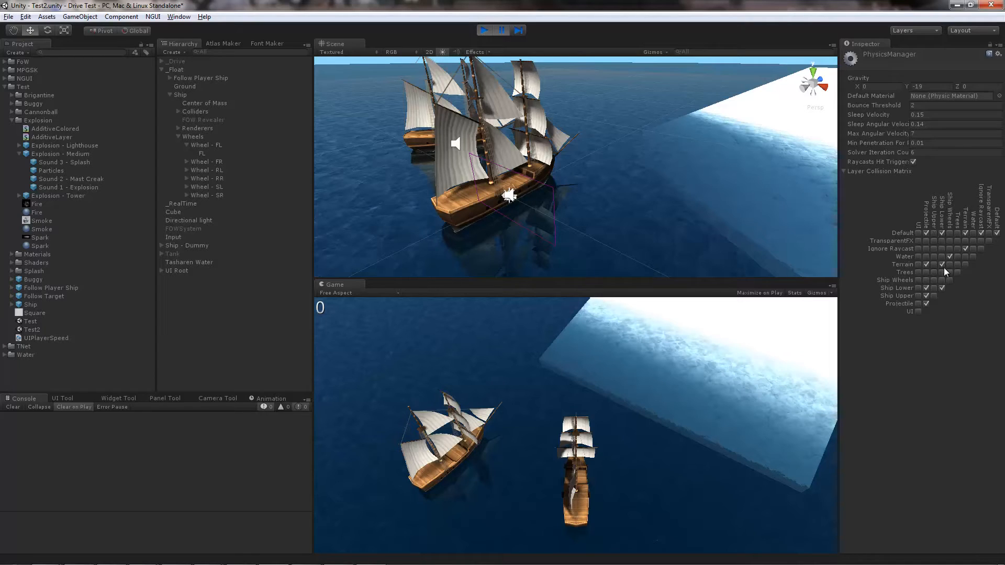
pyautogui.moveTo(821, 353)
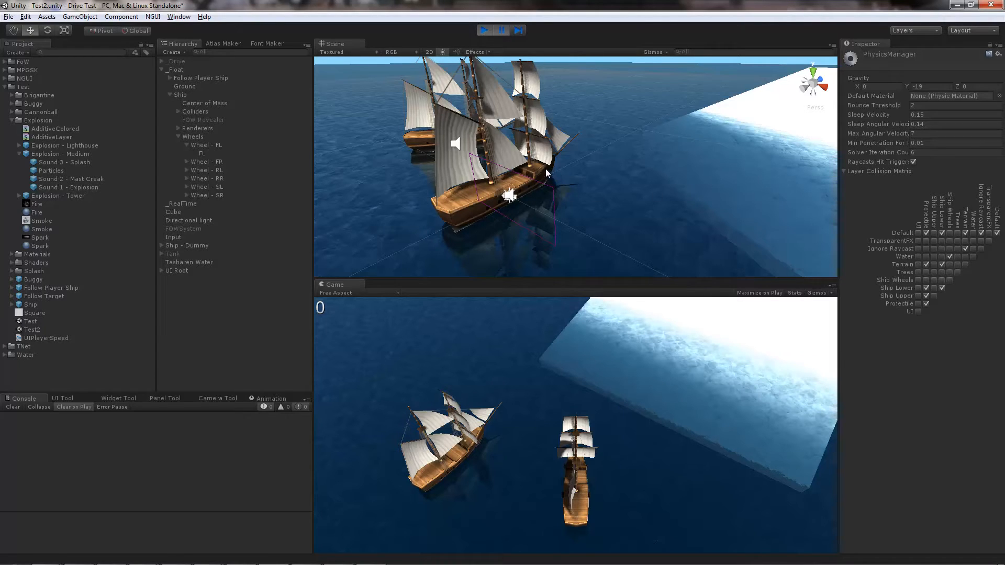
# Inspect the Brigantine hull renderer and expand the Ship's Colliders group
pyautogui.click(205, 136)
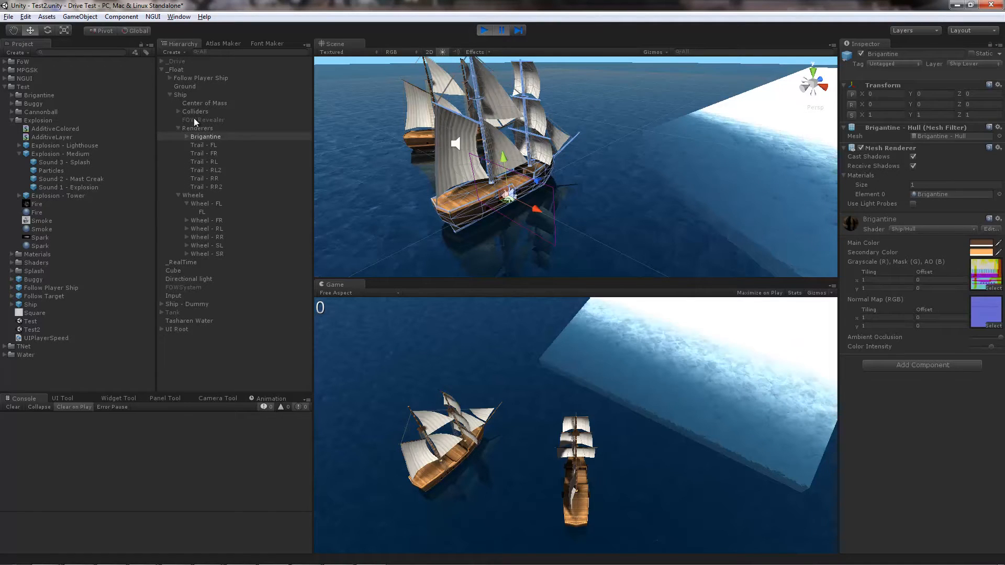
pyautogui.click(196, 111)
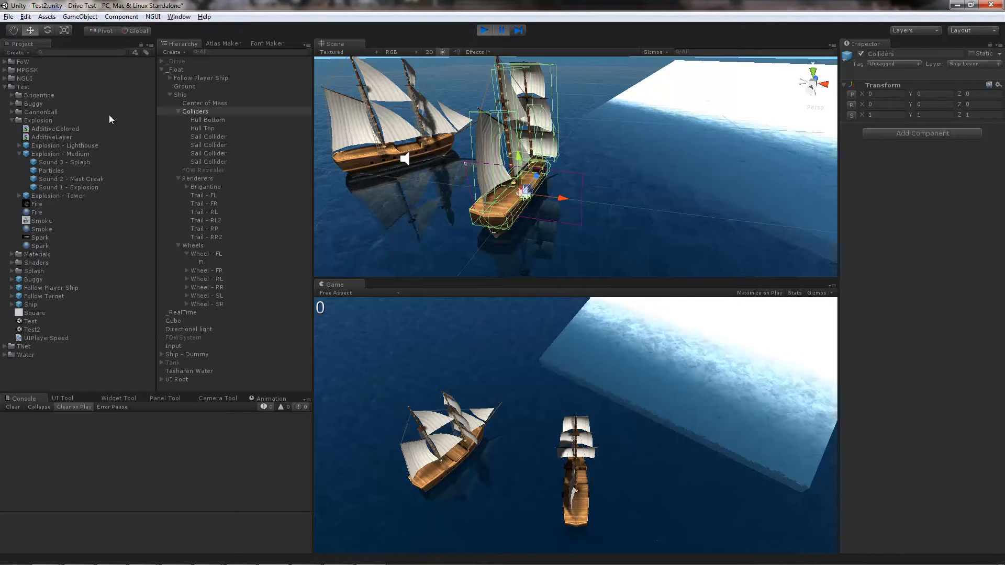
pyautogui.moveTo(207, 186)
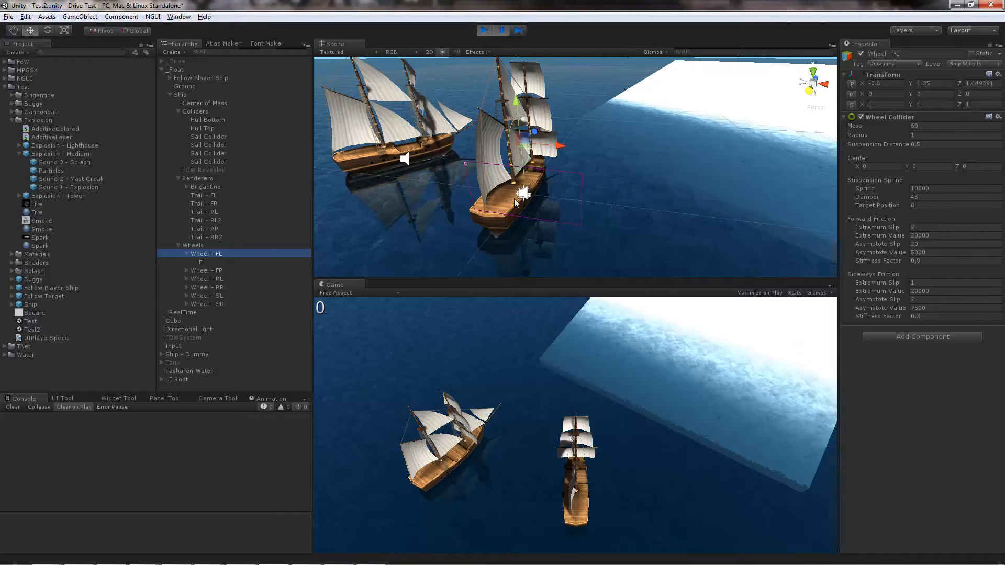
pyautogui.moveTo(704, 126)
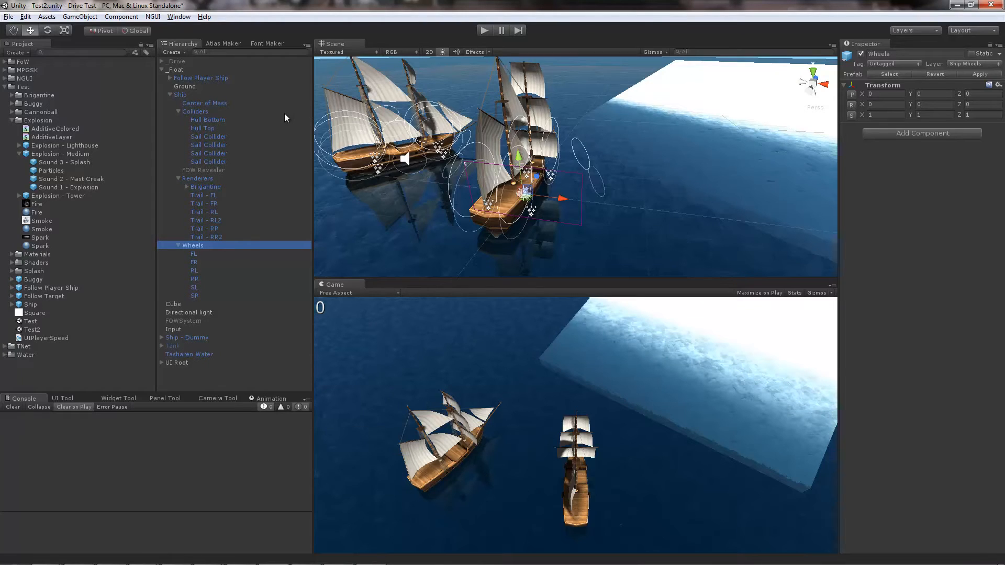
pyautogui.moveTo(285, 114)
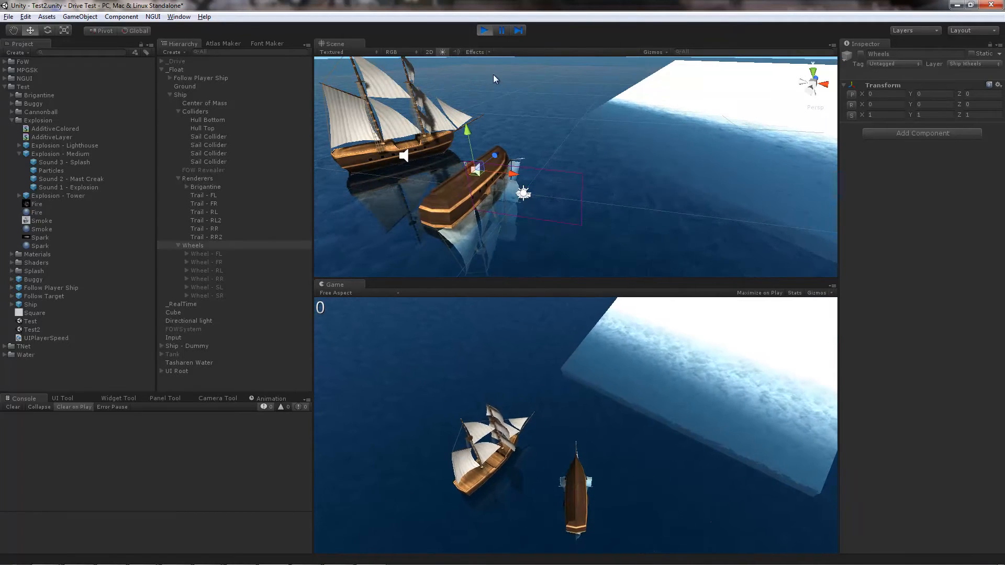
# Stop the sinking-ship test run and select the Colliders to outline them around the ship
pyautogui.click(484, 30)
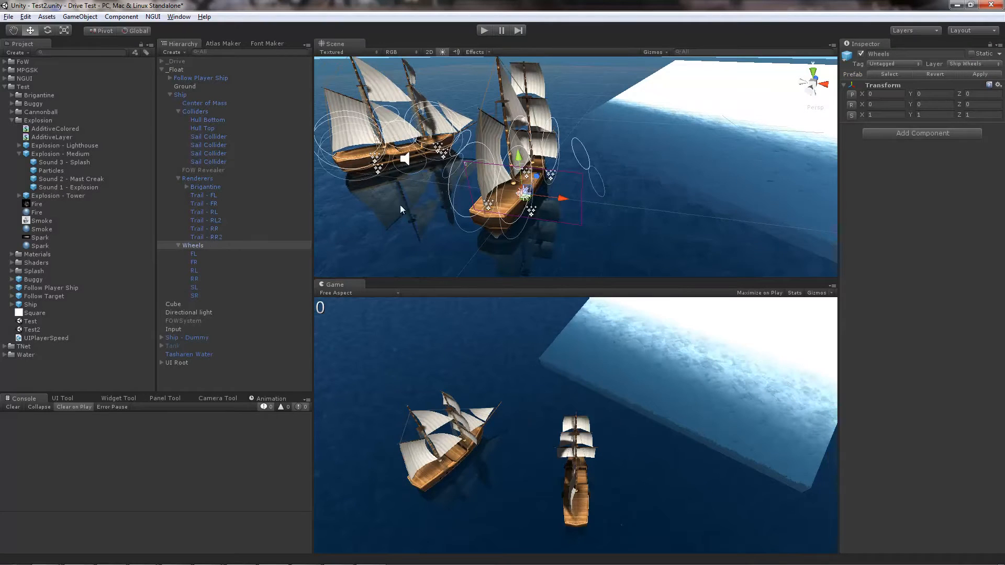
pyautogui.click(196, 111)
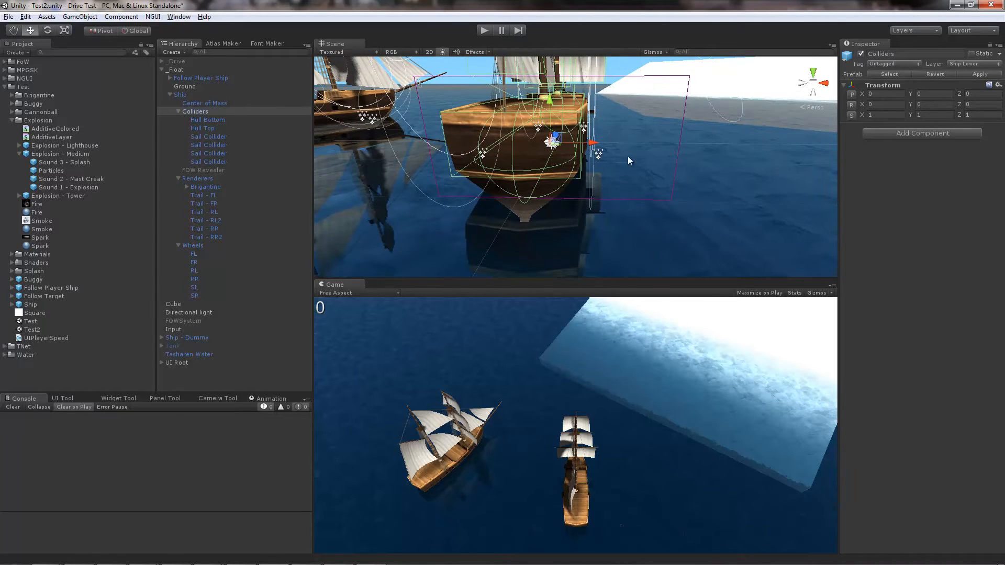
# Toggle the ship's Wheels off and on during play, watching the Ship's Rigidbody as it sinks, then stop
pyautogui.moveTo(577, 160); pyautogui.dragTo(559, 202)
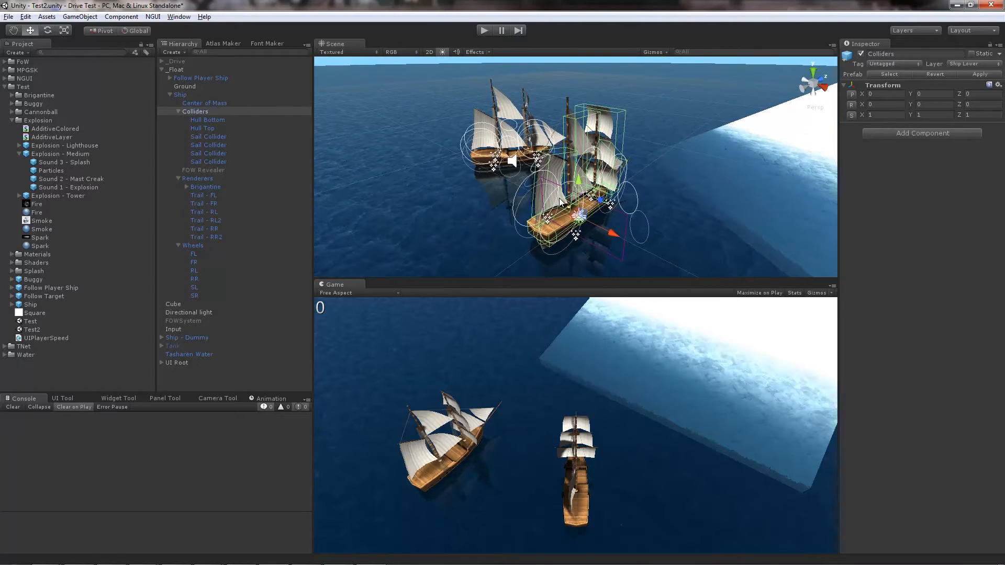
pyautogui.moveTo(598, 70)
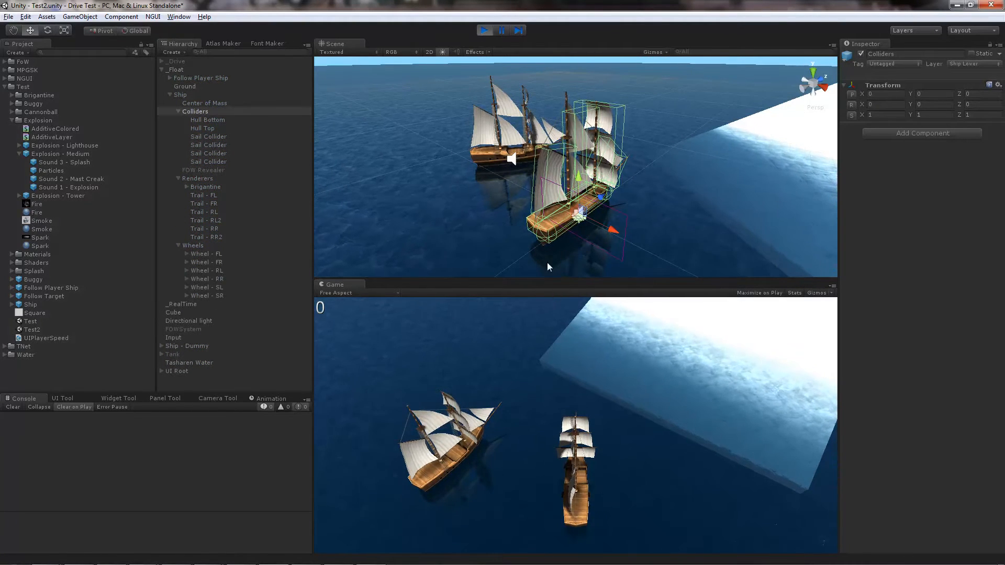
pyautogui.click(192, 245)
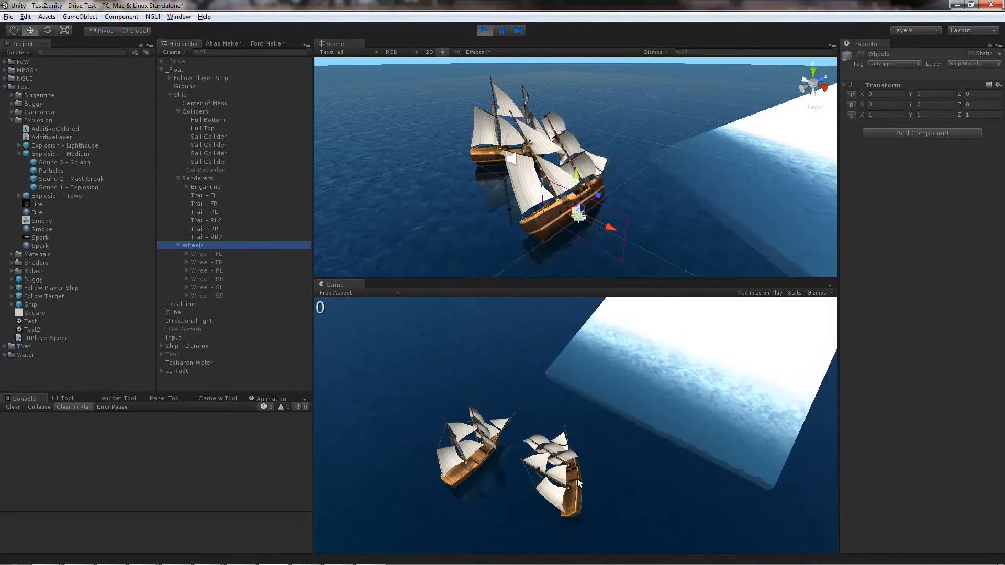
pyautogui.click(181, 95)
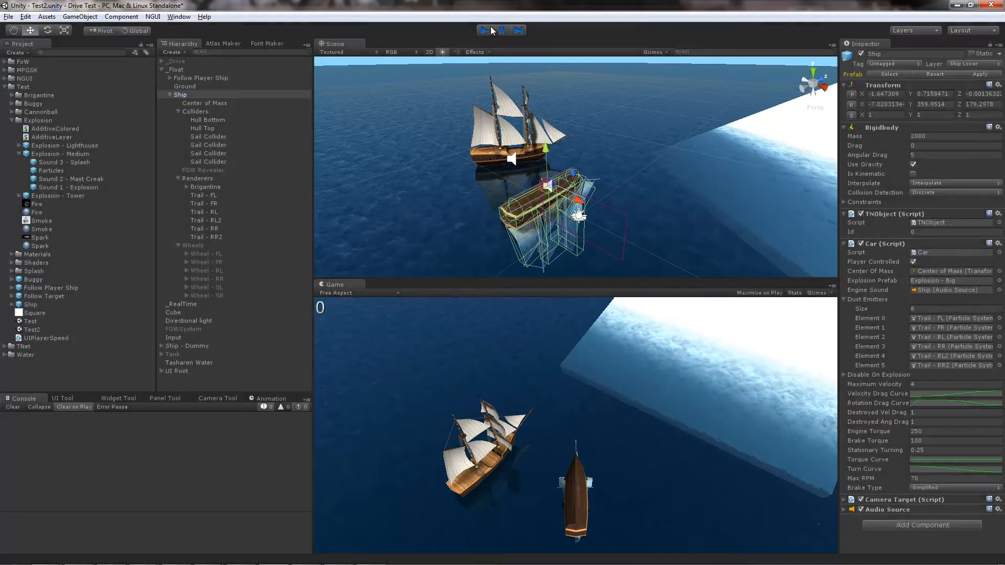
pyautogui.click(485, 30)
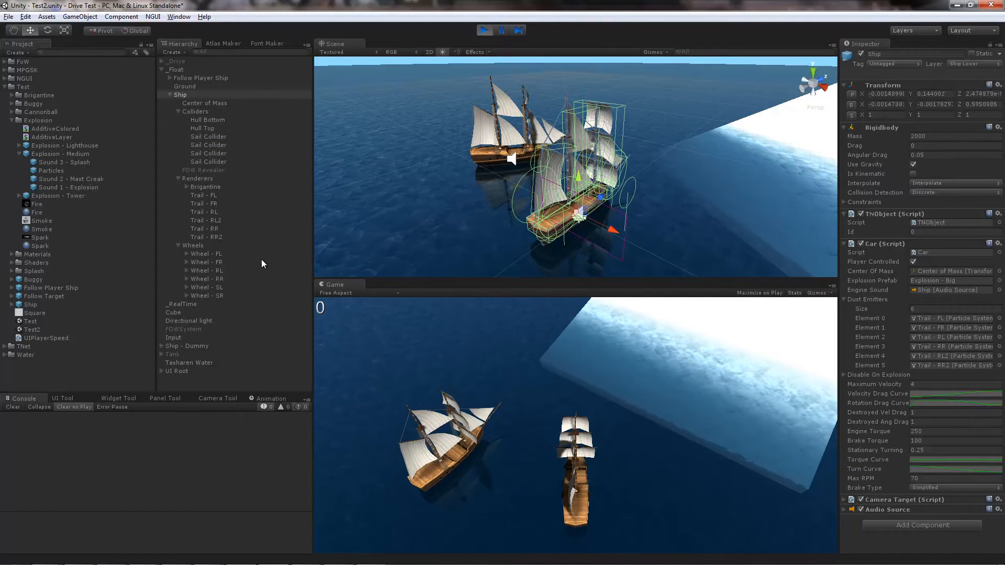
pyautogui.click(193, 245)
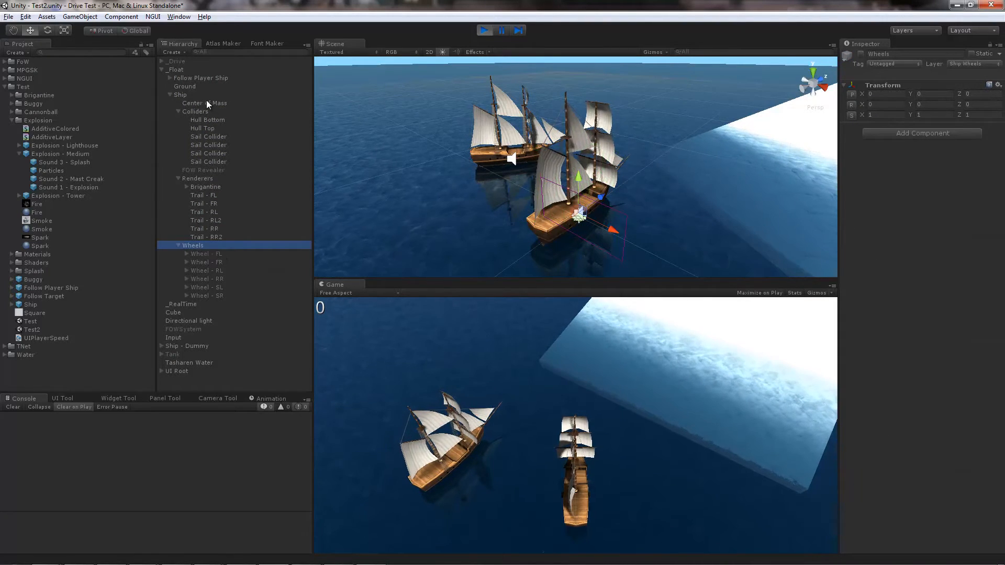
pyautogui.click(180, 94)
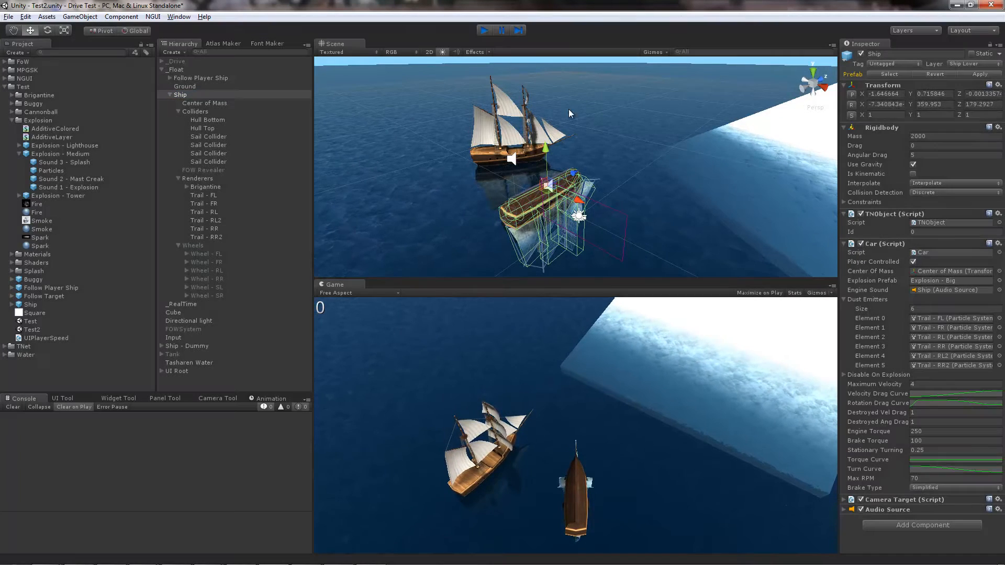
pyautogui.click(485, 31)
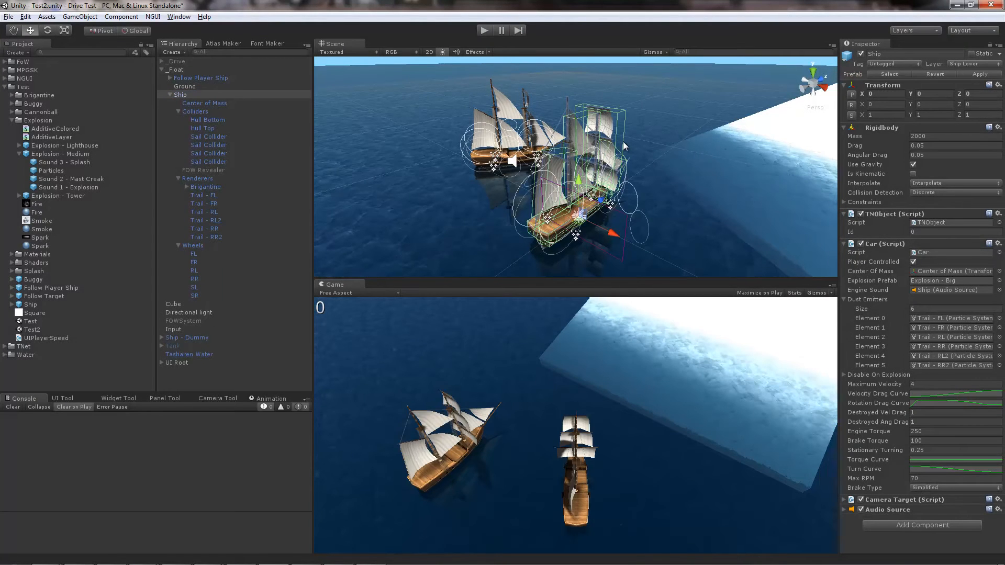
pyautogui.moveTo(559, 241)
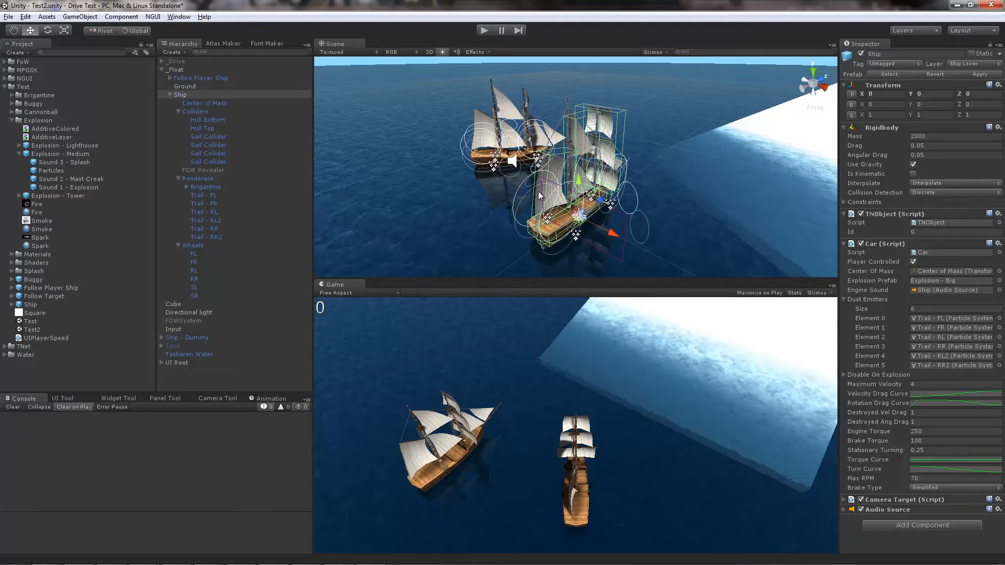
pyautogui.moveTo(549, 206)
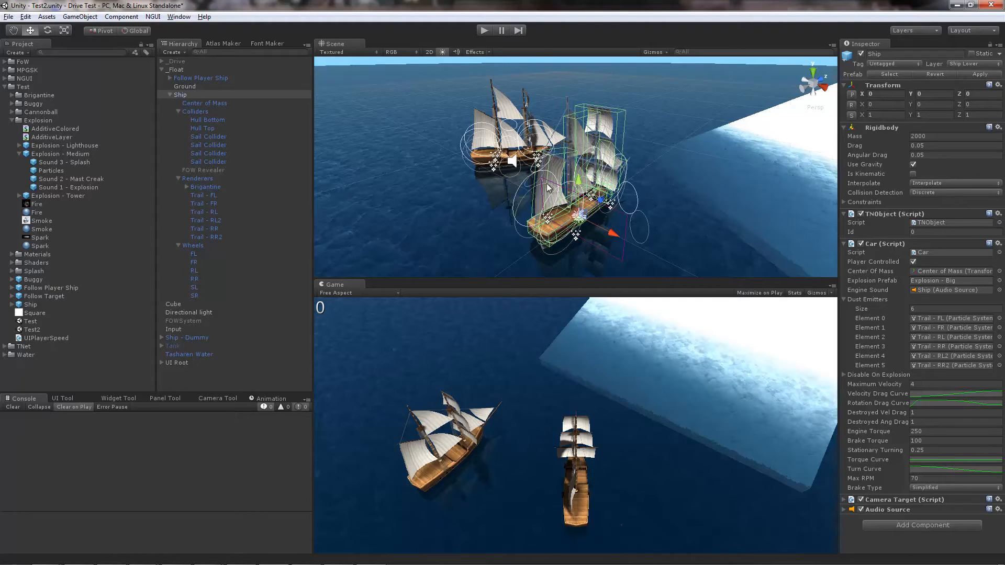
pyautogui.moveTo(574, 190)
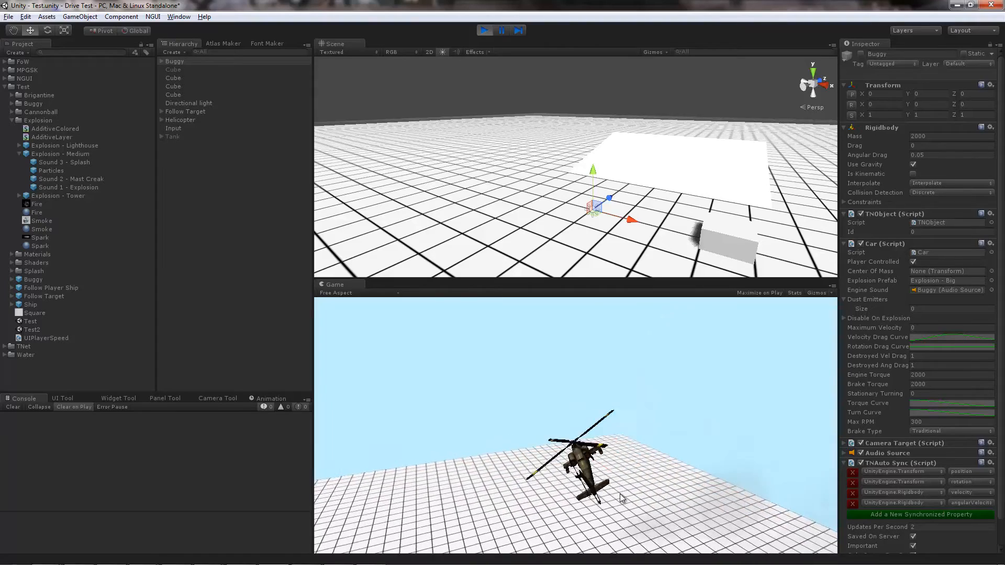
# Focus the running Game view to fly the helicopter above the grid floor
pyautogui.click(484, 30)
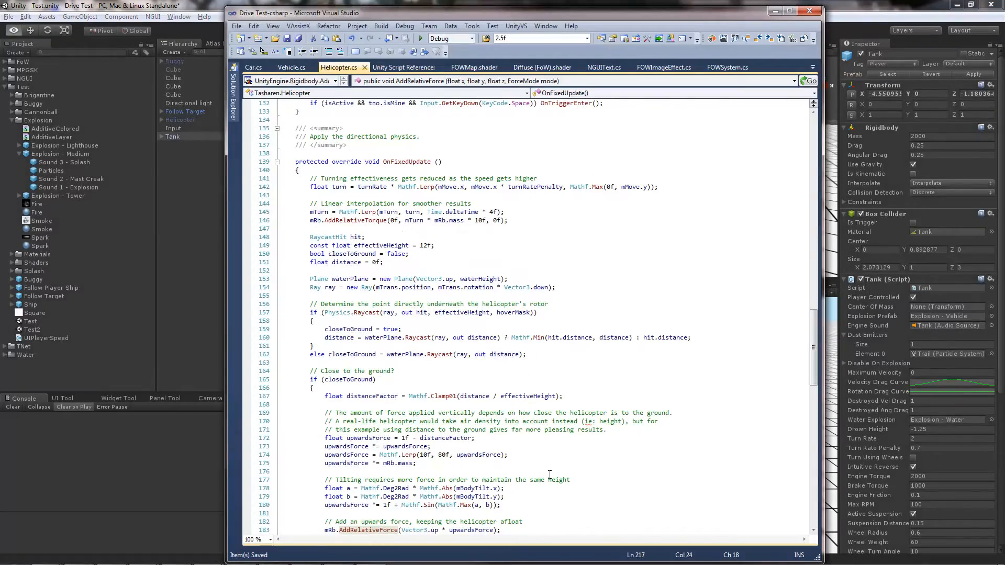
# Scroll through the OnFixedUpdate directional physics code in Helicopter.cs
pyautogui.scroll(-3)
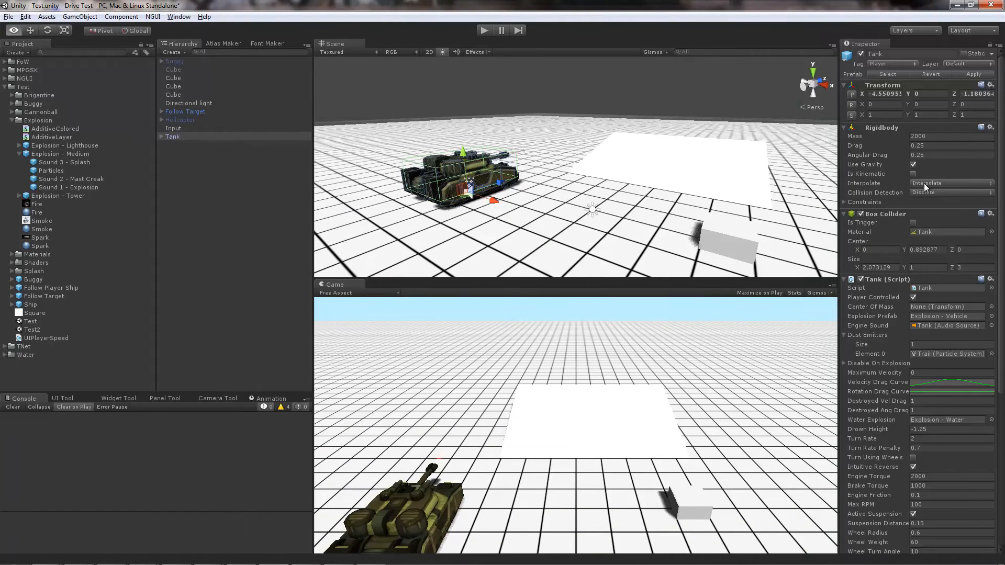
pyautogui.moveTo(963, 189)
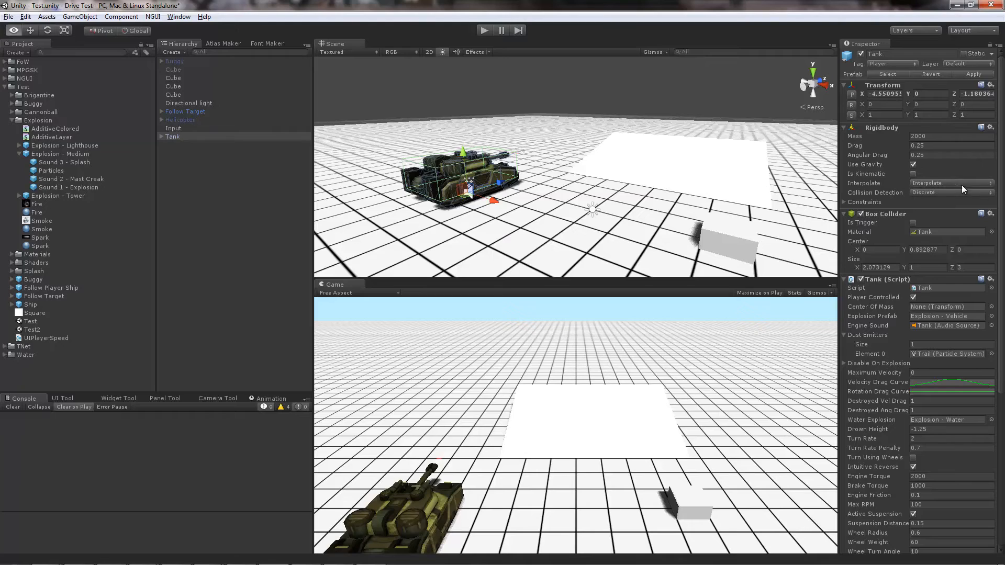
# Check the tank Rigidbody's Interpolate setting and lower the Follow Target rotation strength to 5
pyautogui.click(952, 182)
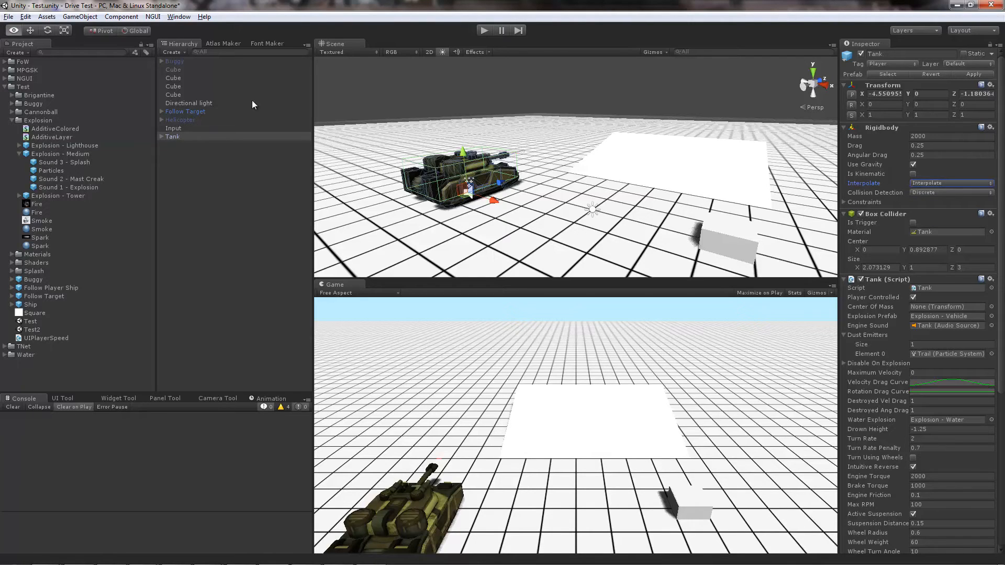
pyautogui.click(185, 111)
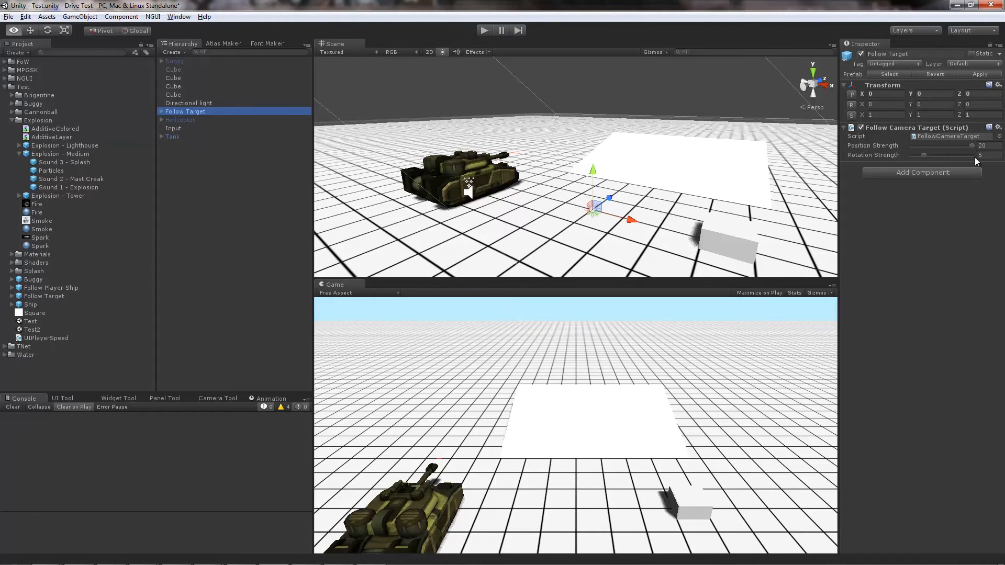
pyautogui.moveTo(967, 146); pyautogui.dragTo(924, 145)
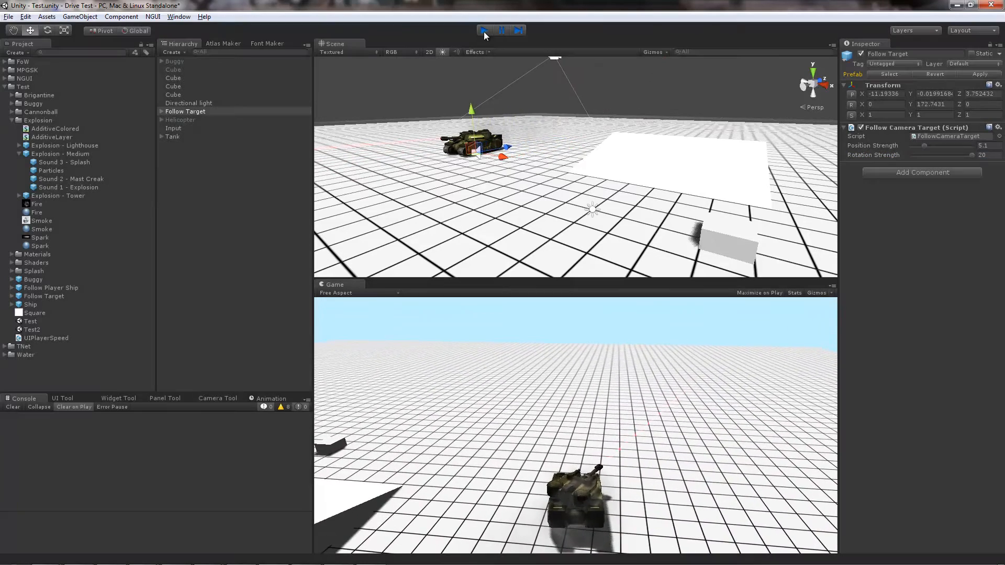
# Stop the tank test run and restore Follow Target position strength to 20
pyautogui.click(485, 31)
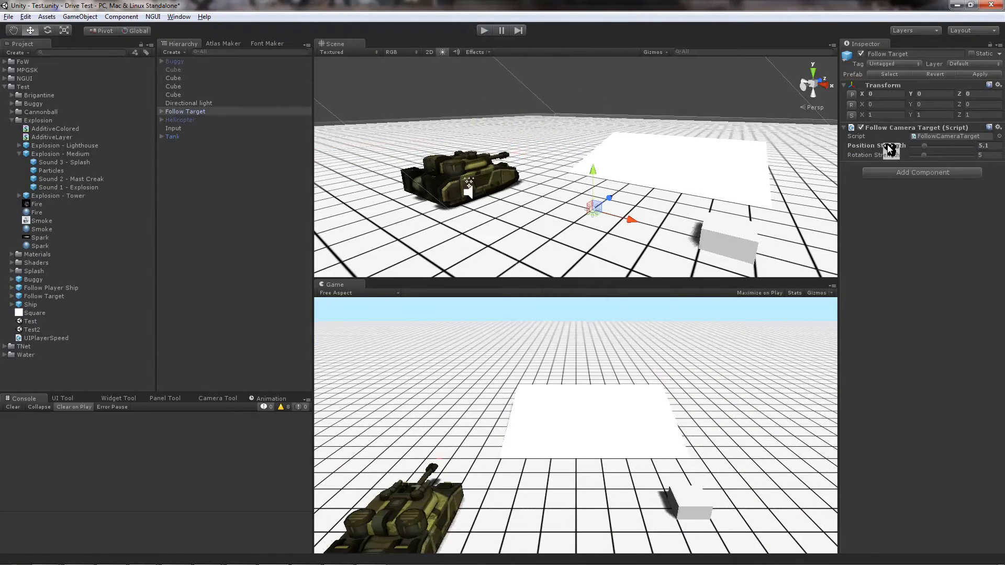
pyautogui.moveTo(888, 146); pyautogui.dragTo(974, 147)
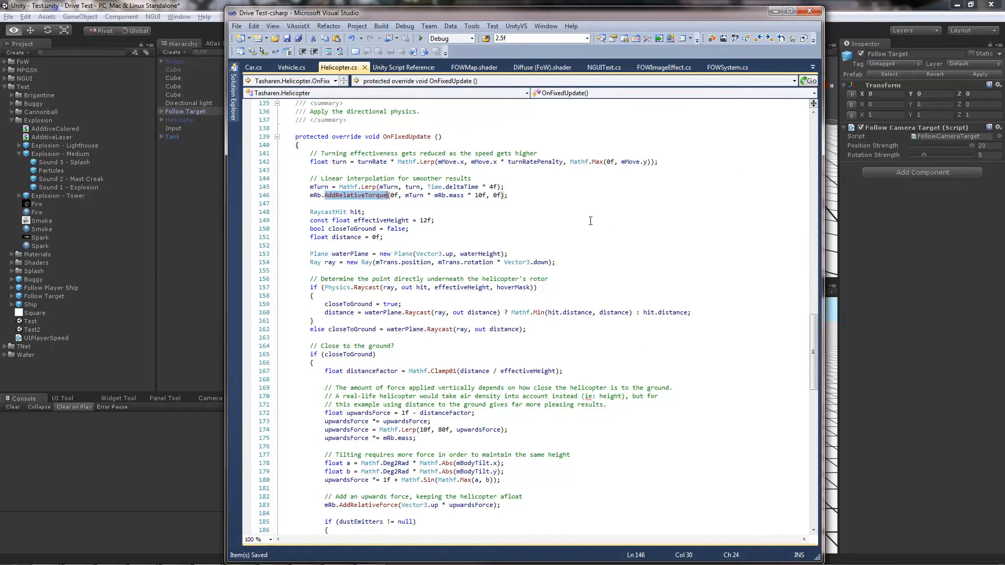
# Switch to Visual Studio showing the AddRelativeTorque call in Helicopter.cs OnFixedUpdate
pyautogui.press('alt+tab')
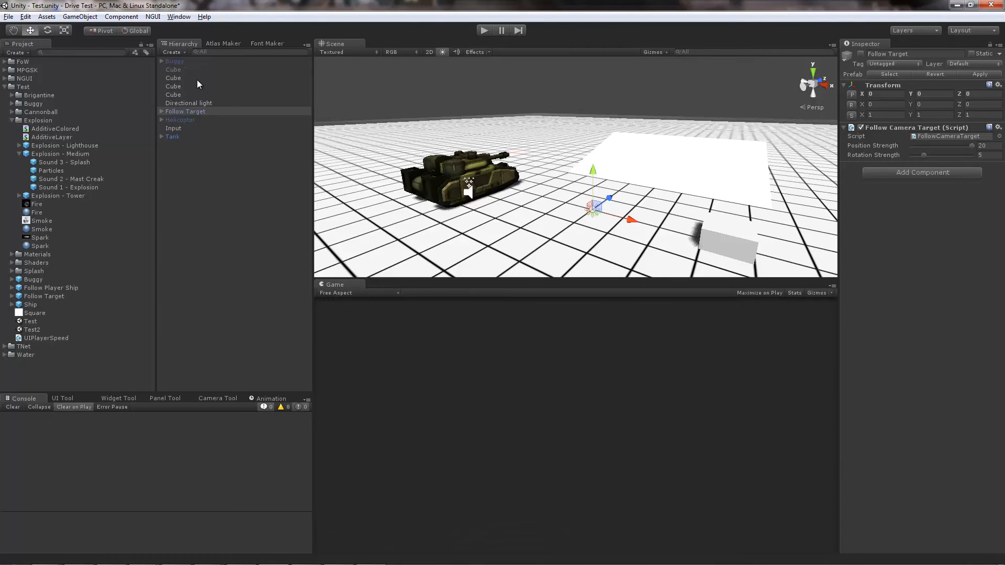
# Make the Buggy the active vehicle in the Hierarchy, replacing the helicopter and tank
pyautogui.click(180, 119)
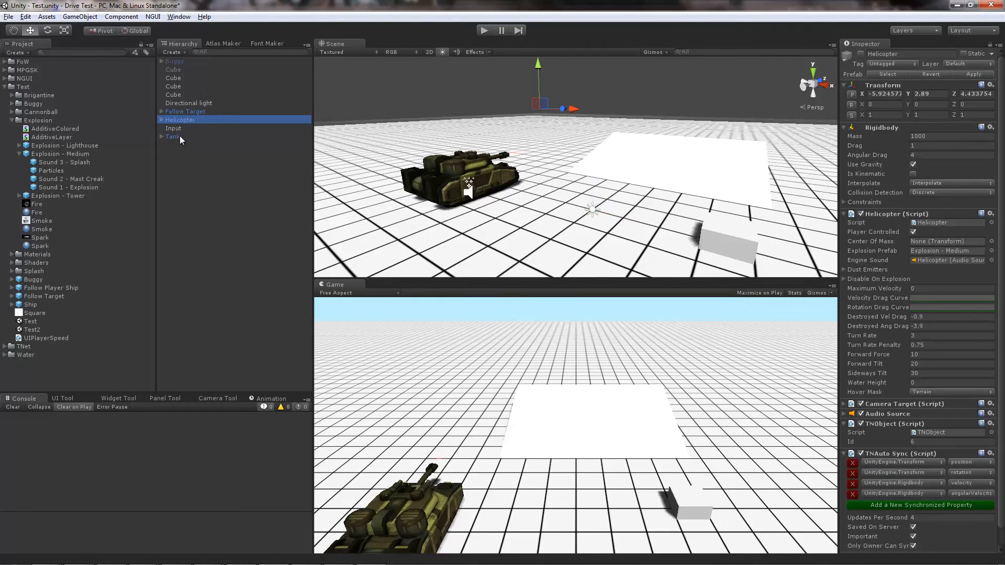
pyautogui.click(175, 61)
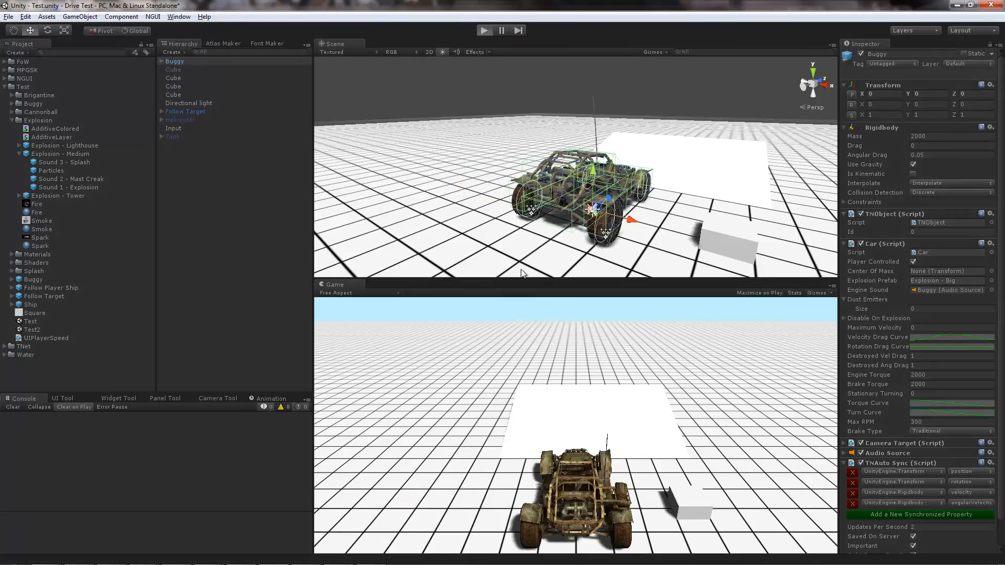